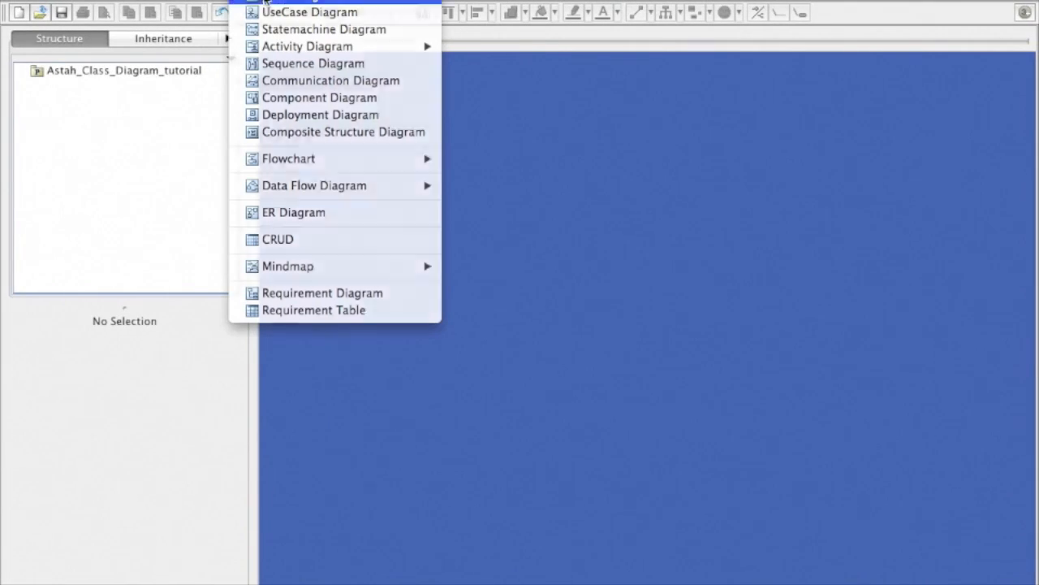
- Add a Customer class with Name and Email and an Order class with Date and Amount to a new class diagram
click(306, 11)
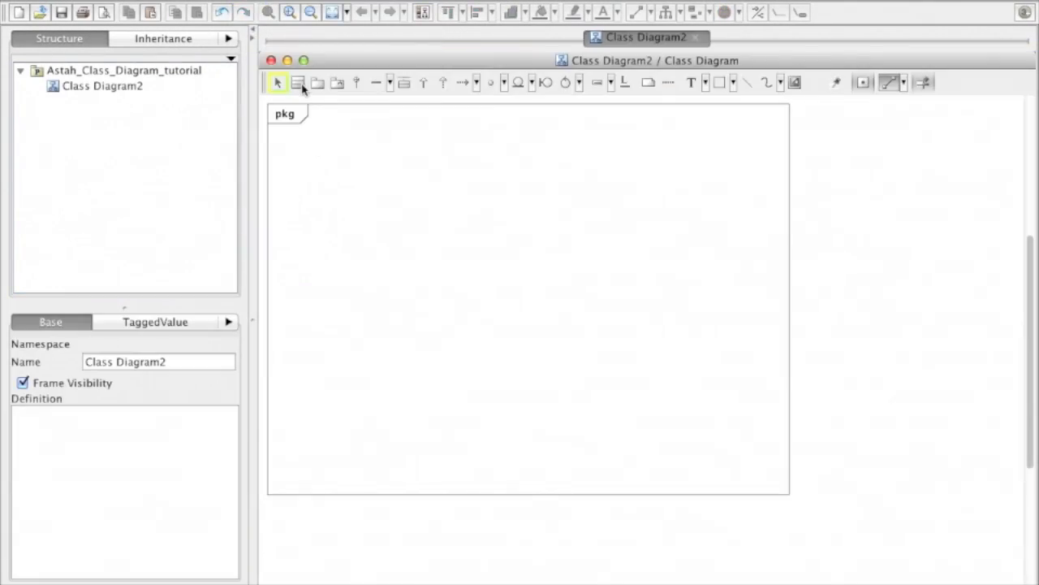
mouse_move(299, 83)
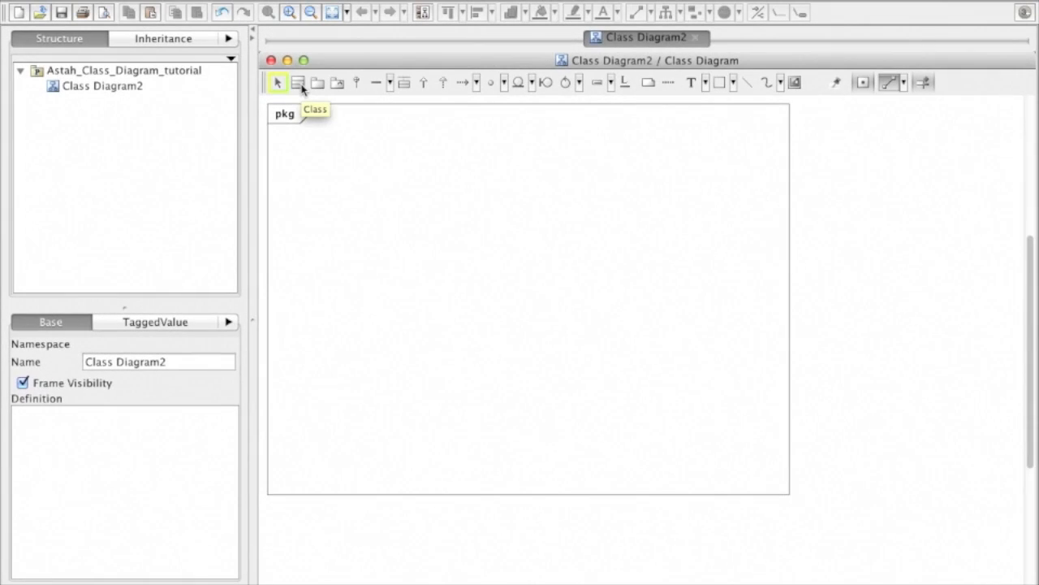
click(393, 192)
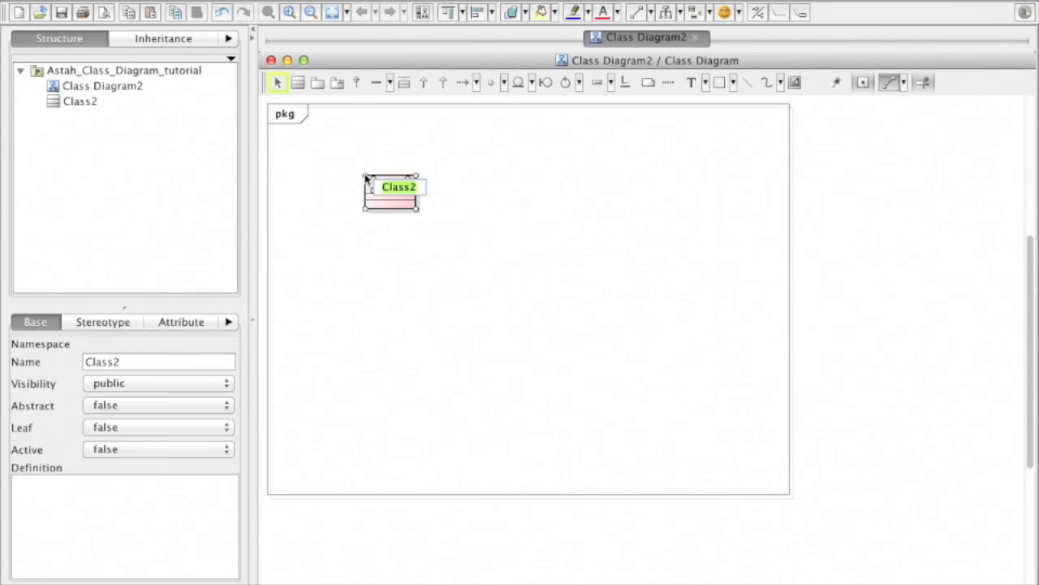
text(Customer)
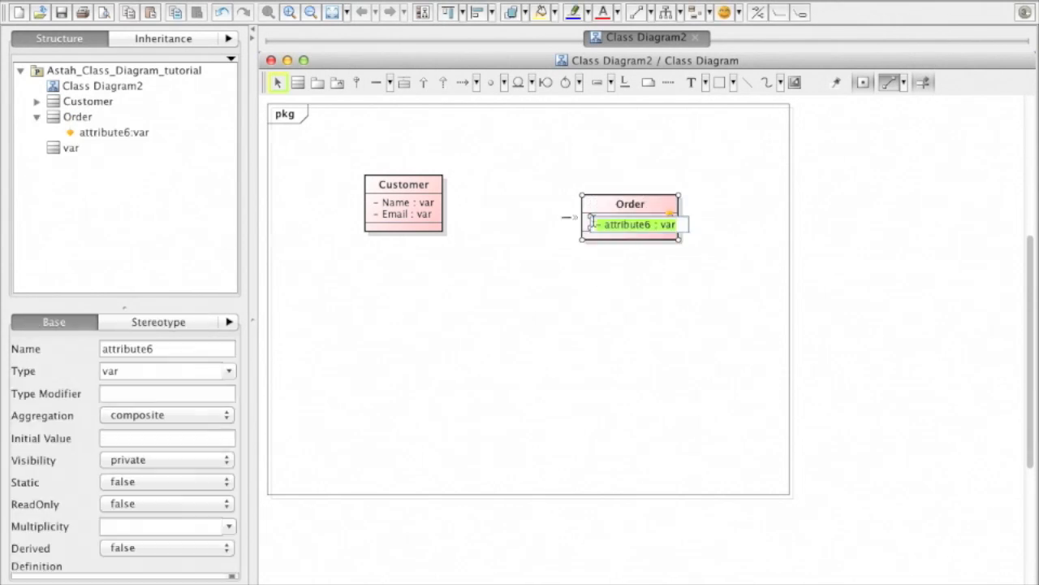
text(Date)
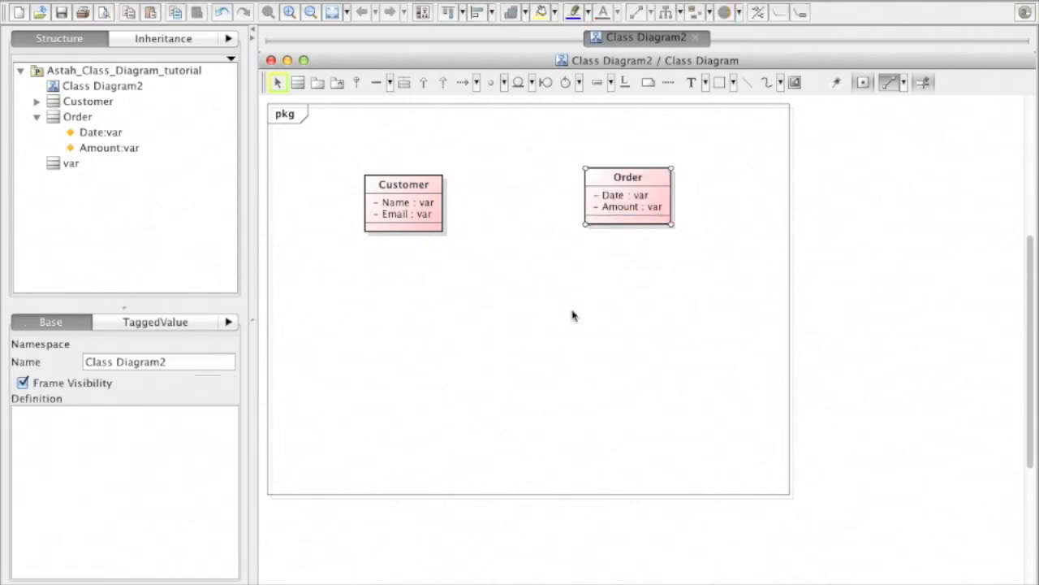
- Link Customer to Order with a 'Places' association, multiplicity 1 at the Customer end
click(390, 81)
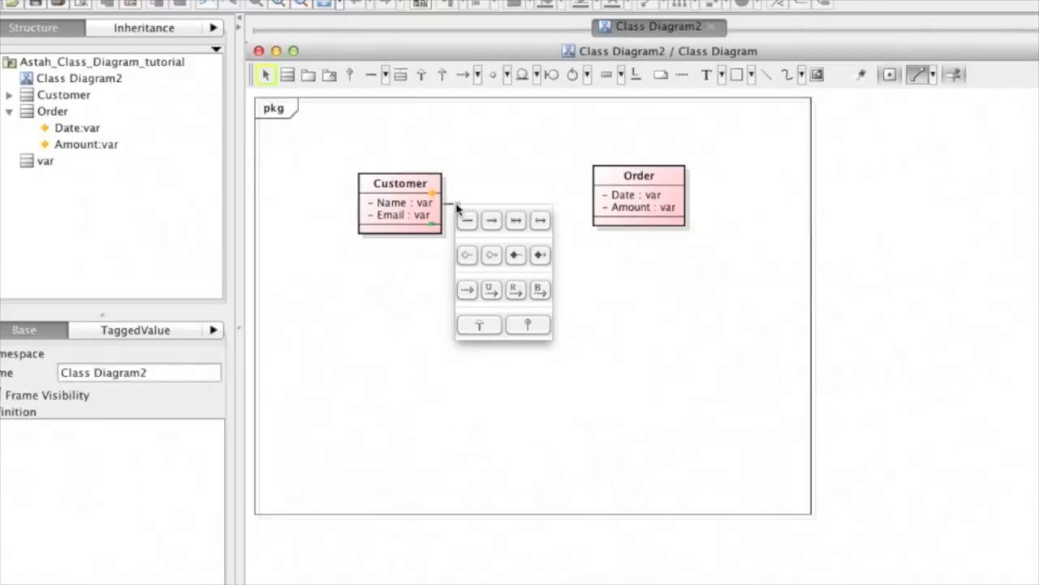
click(466, 221)
text(Places)
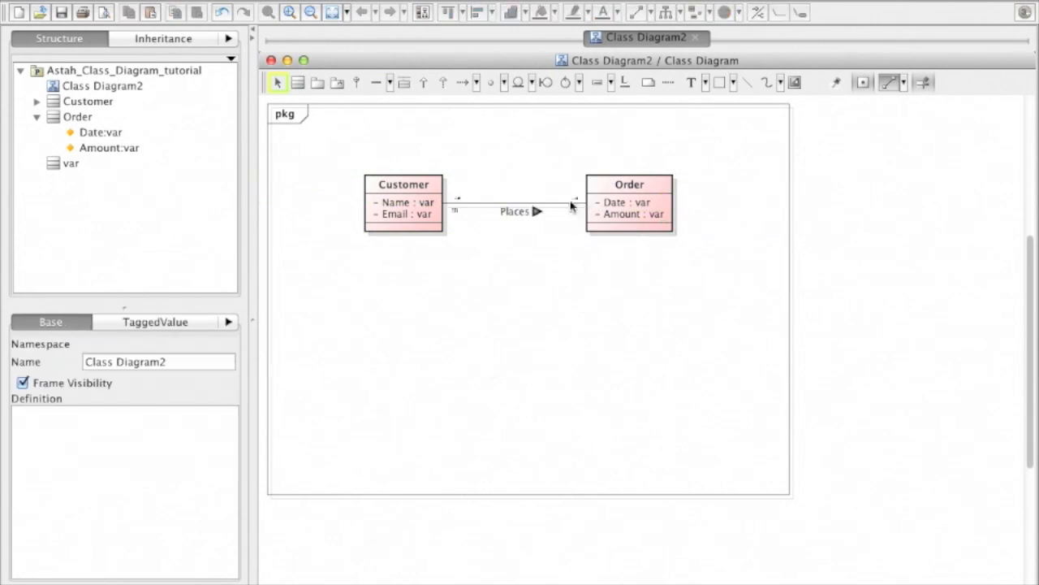
click(574, 198)
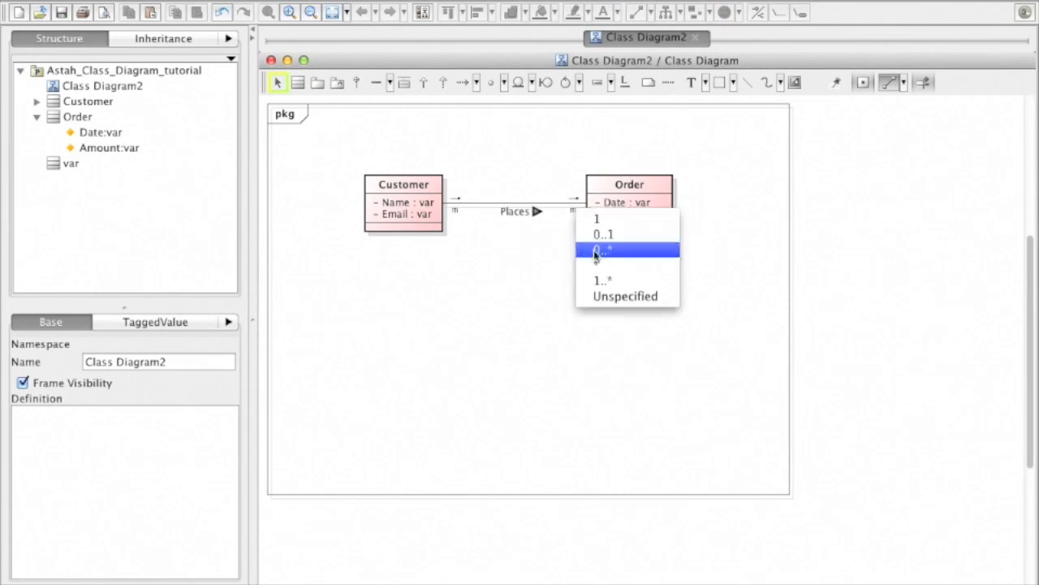
click(603, 250)
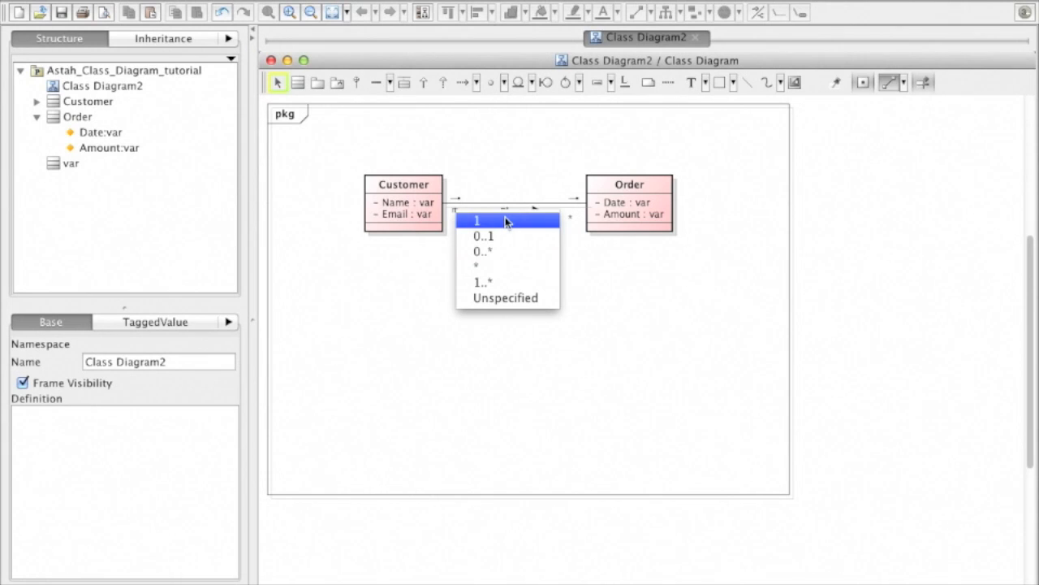
click(478, 221)
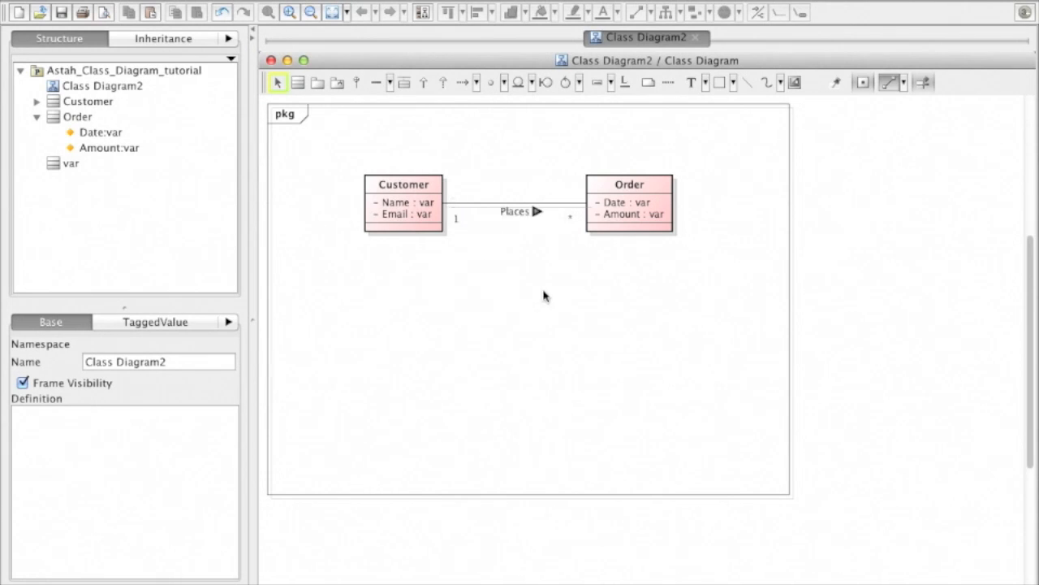
mouse_move(228, 13)
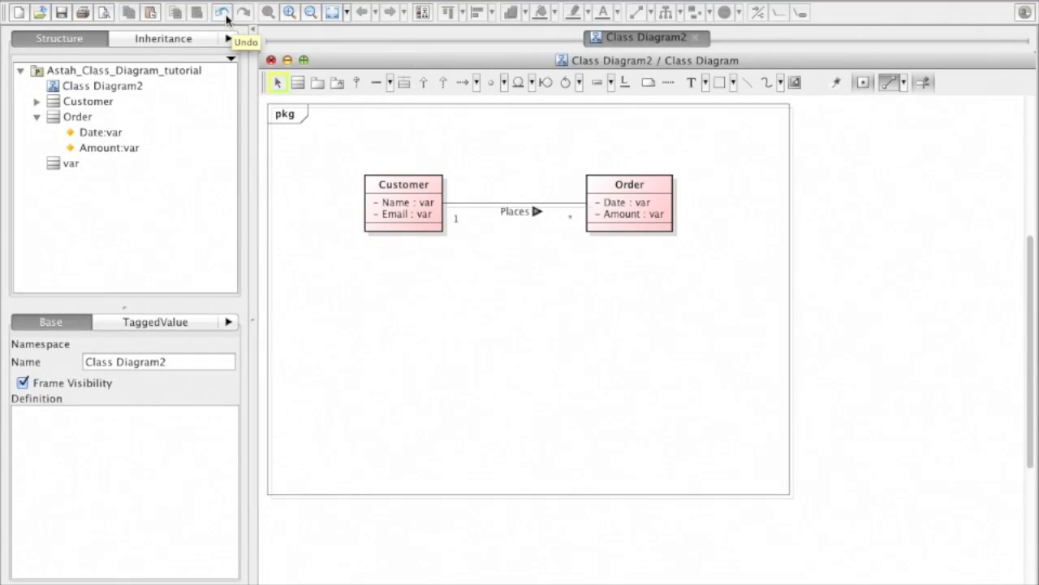
- Undo the 'Places' name and multiplicities, leaving a plain Customer–Order link
click(223, 13)
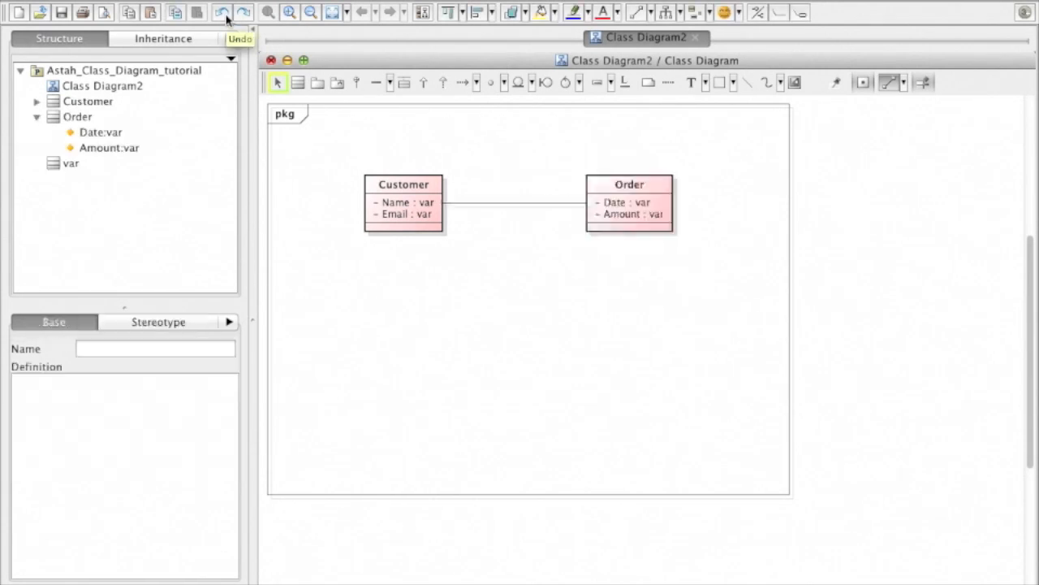
click(451, 250)
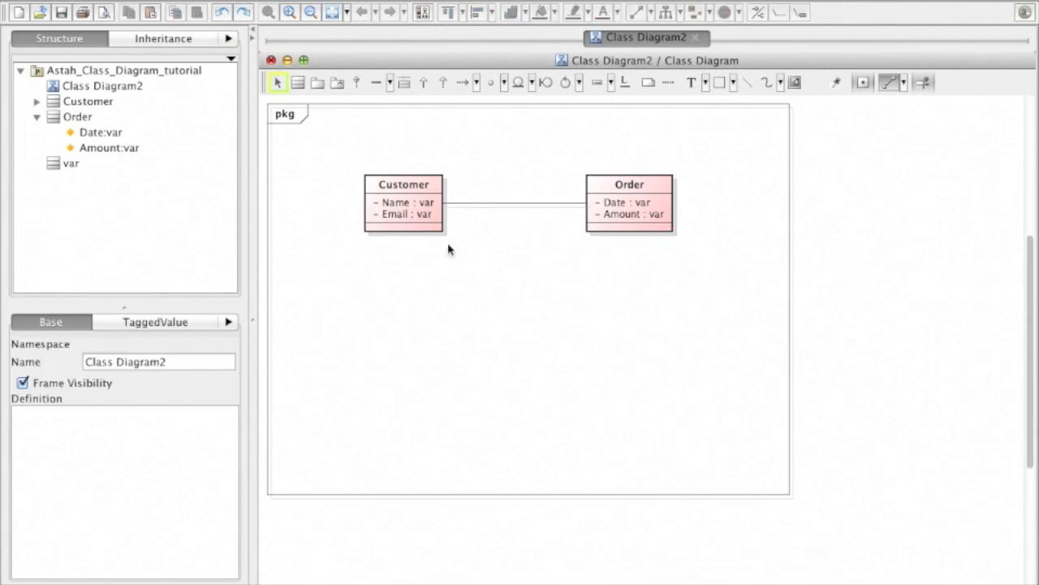
right_click(402, 203)
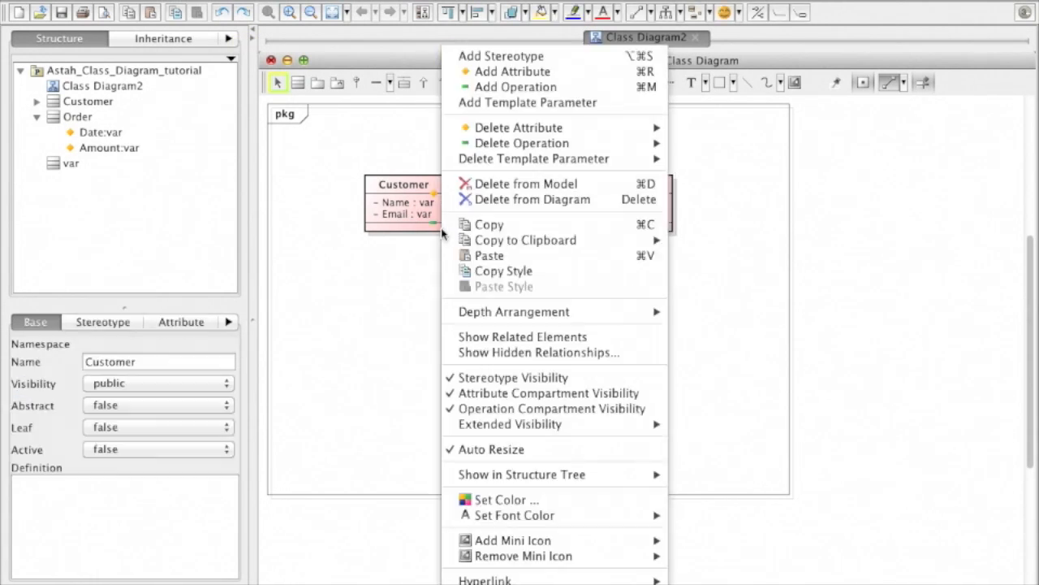
click(594, 396)
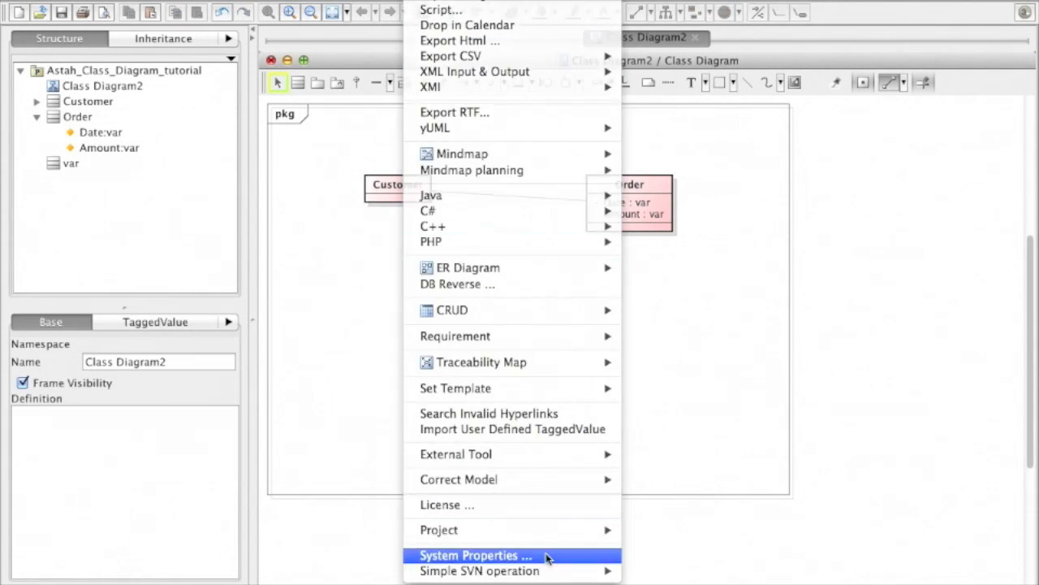
- Set default item colour to No Fill and review Initial Visibility 1 in System Properties, then confirm
click(474, 555)
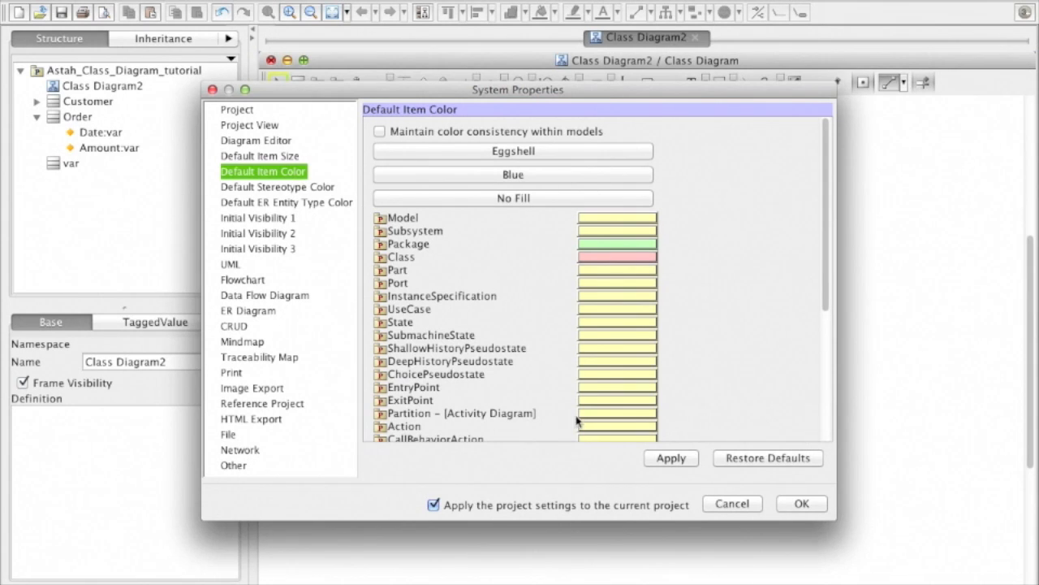
click(513, 198)
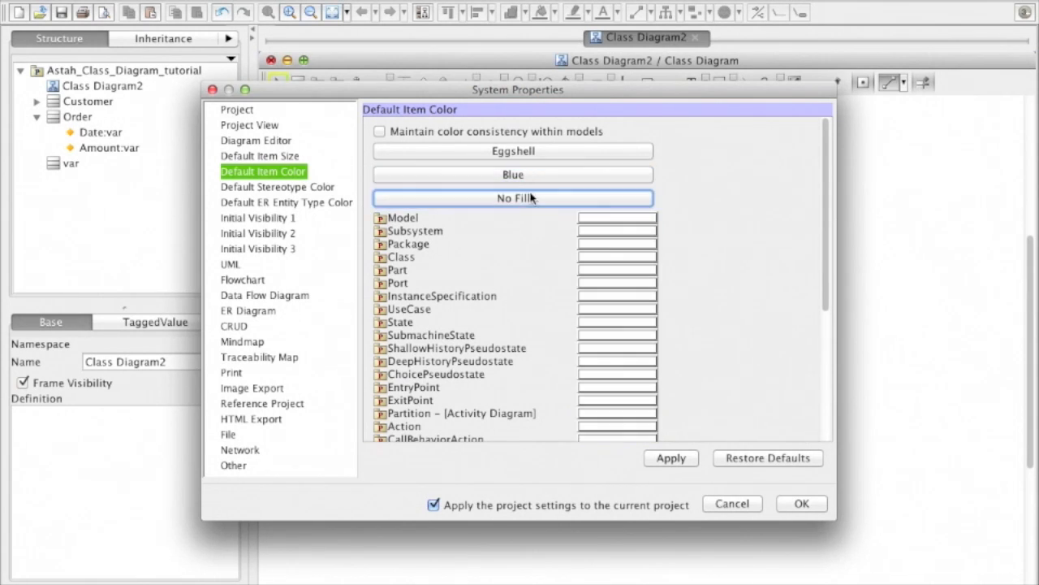
click(256, 217)
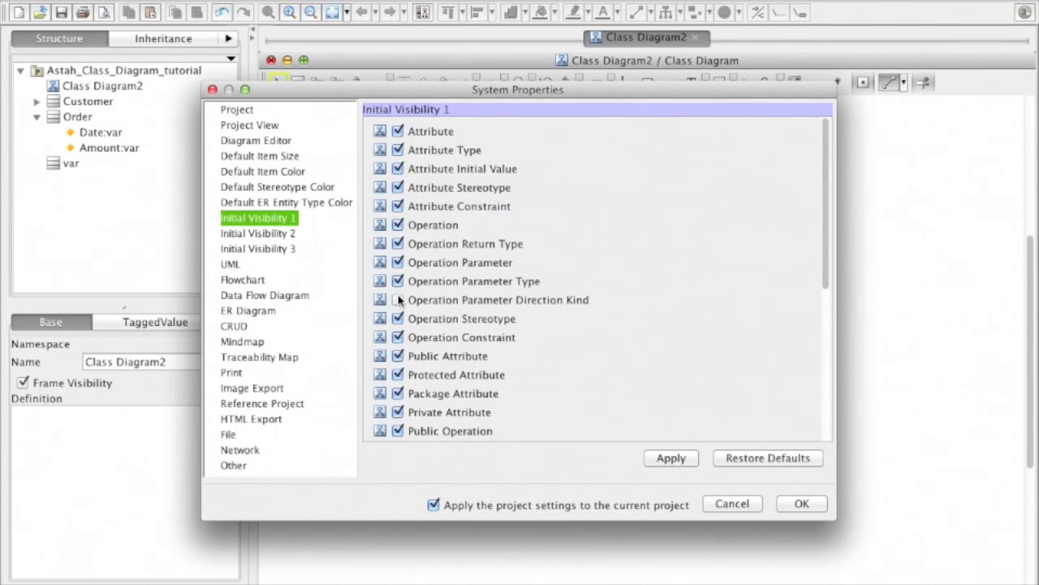
click(396, 299)
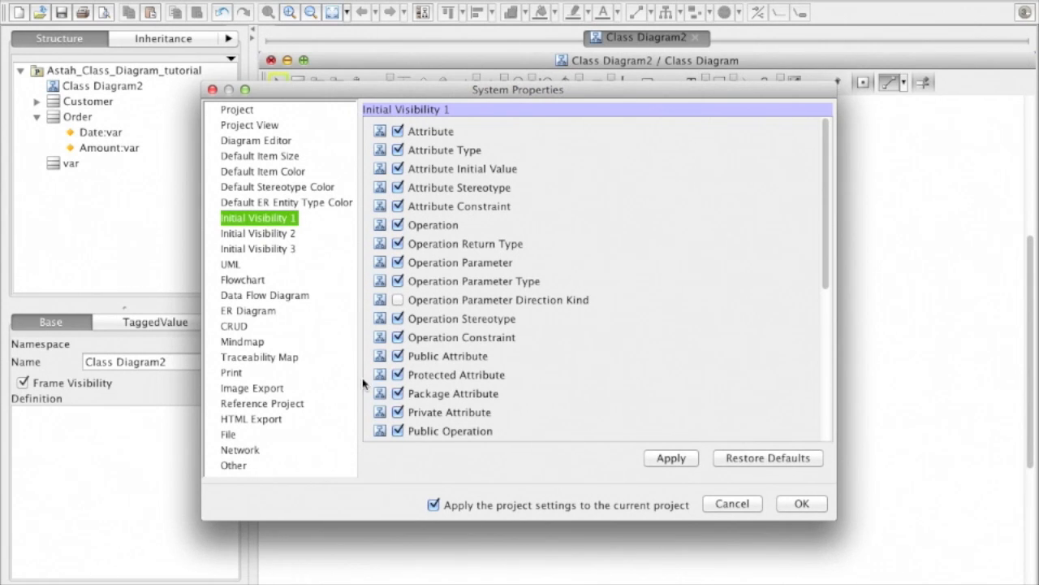
scroll(down, 3)
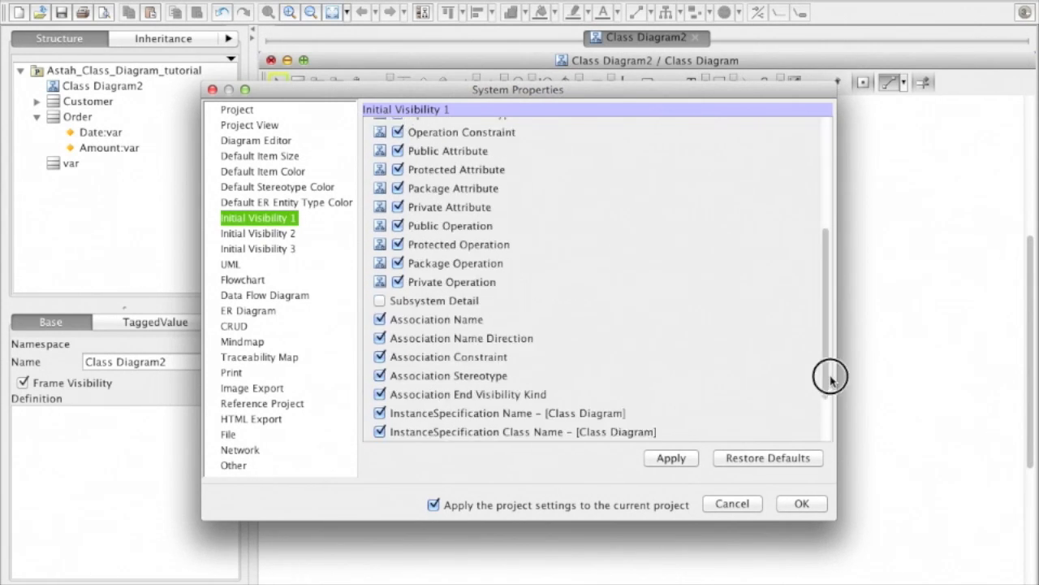
click(800, 503)
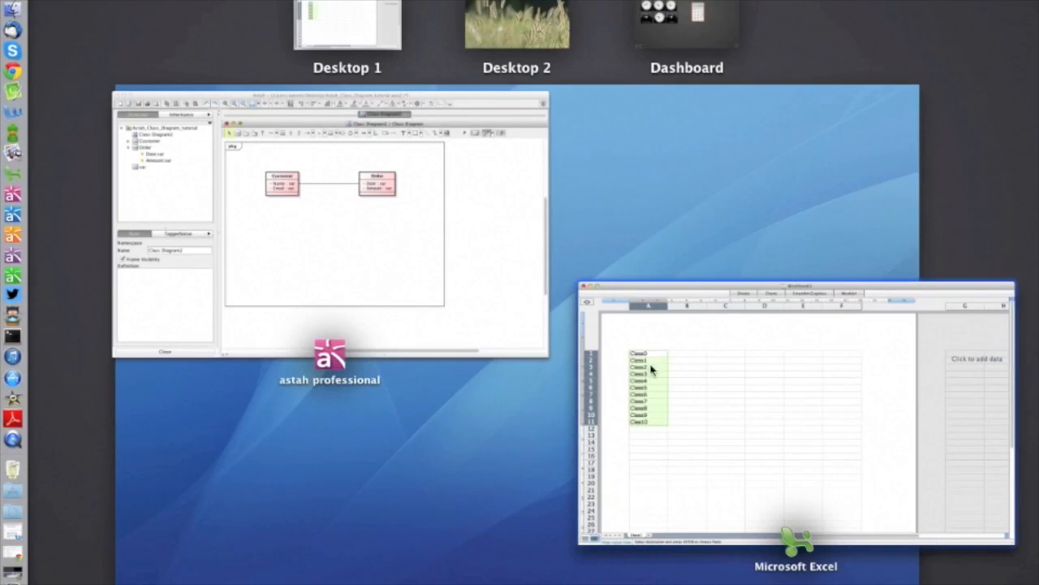
- Paste Class0–Class10 from Excel as classes below Customer and move Class2 out to the right
right_click(528, 244)
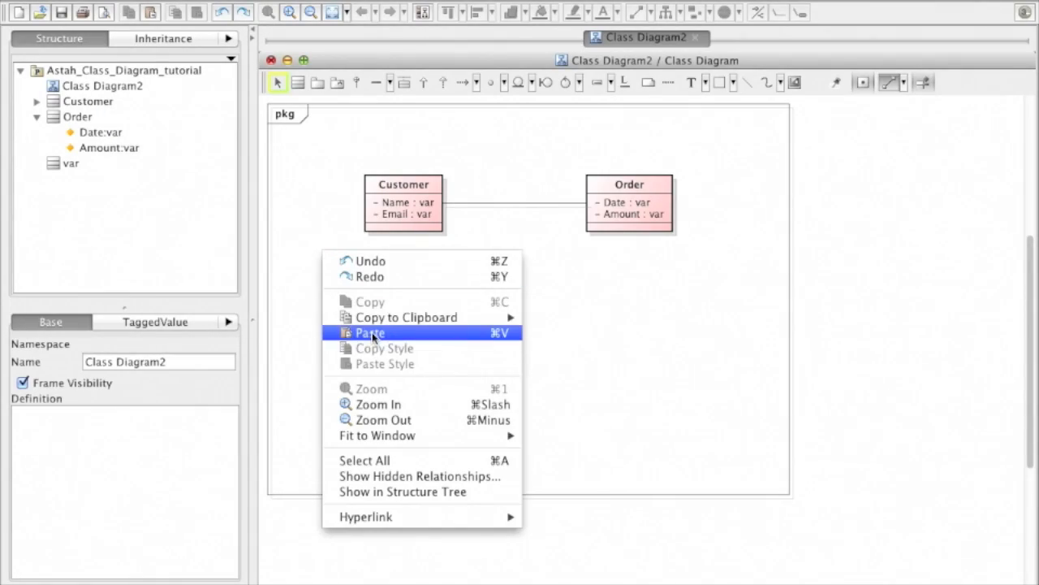
click(370, 332)
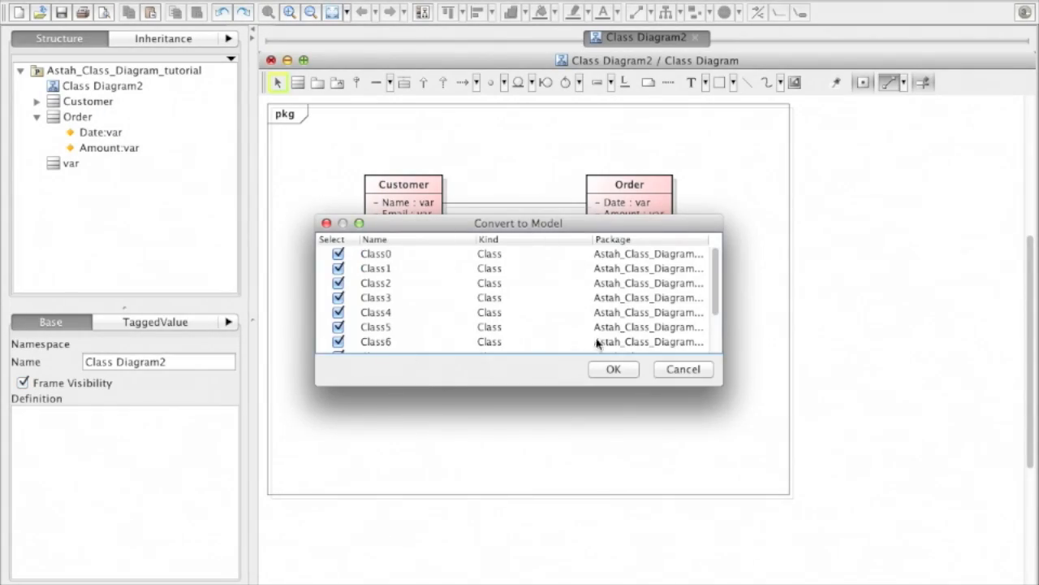
click(614, 370)
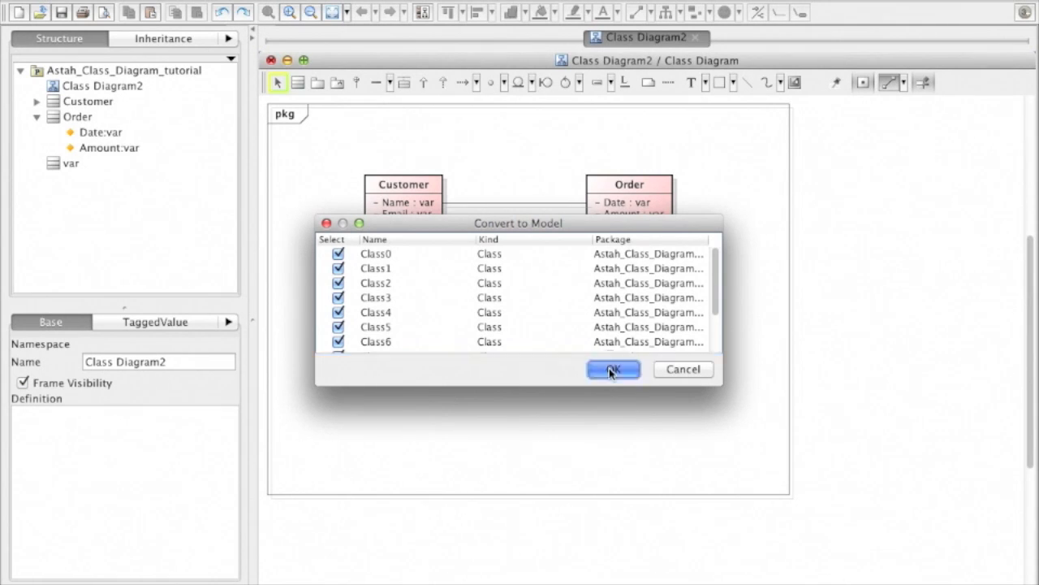
click(614, 370)
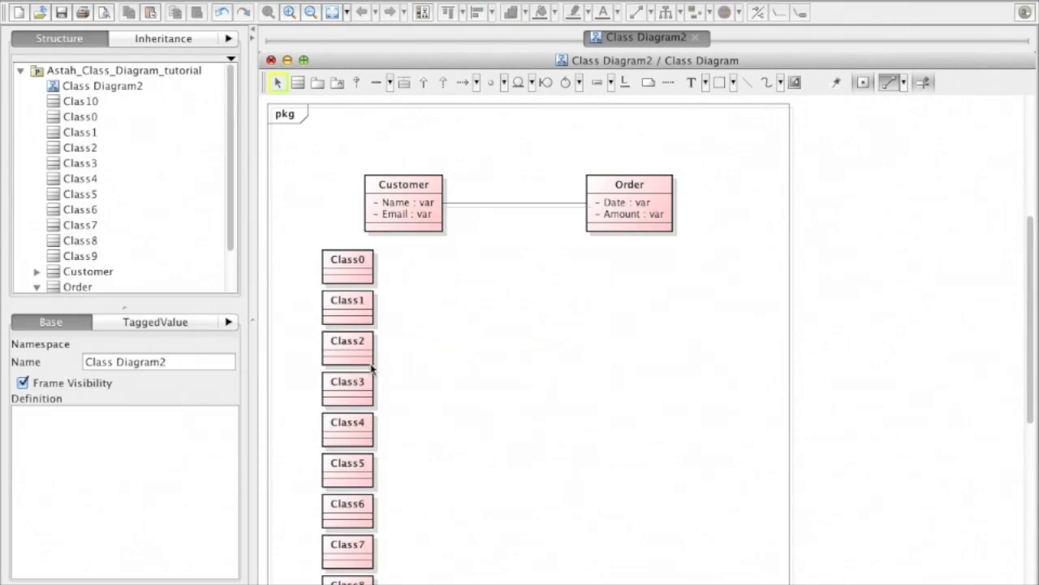
drag(348, 347, 481, 335)
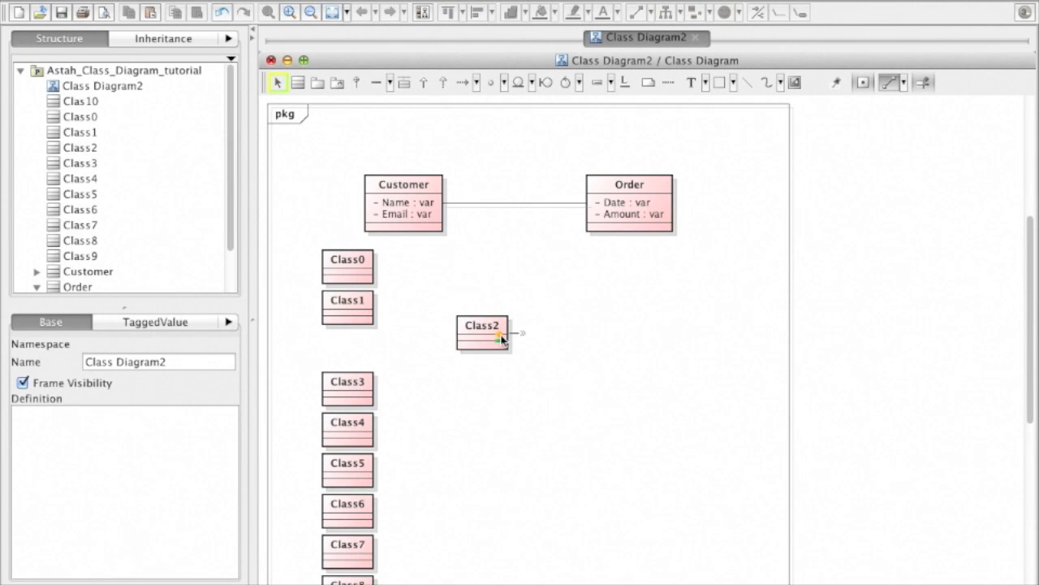